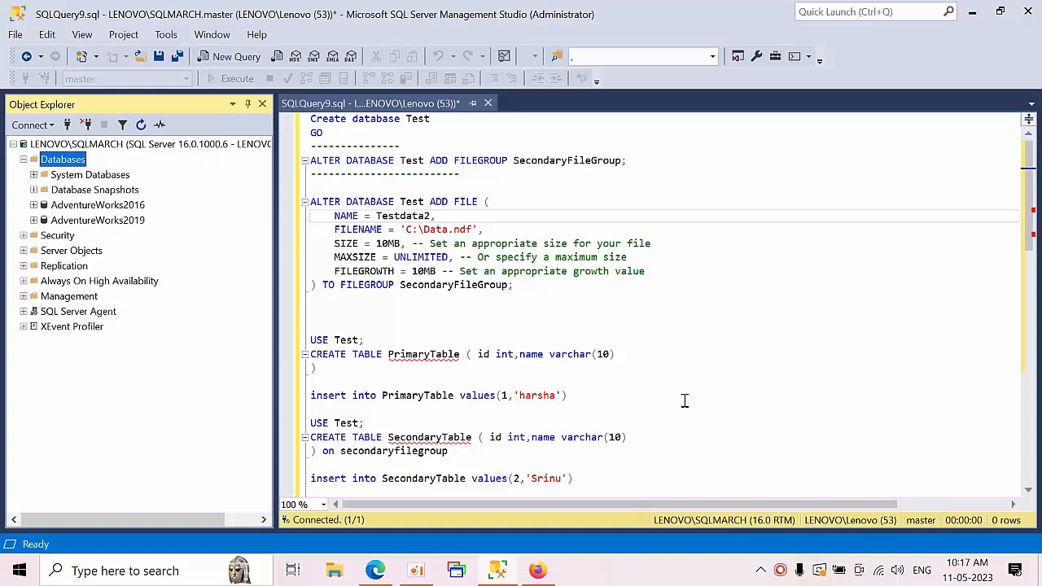
mouse_move(550, 362)
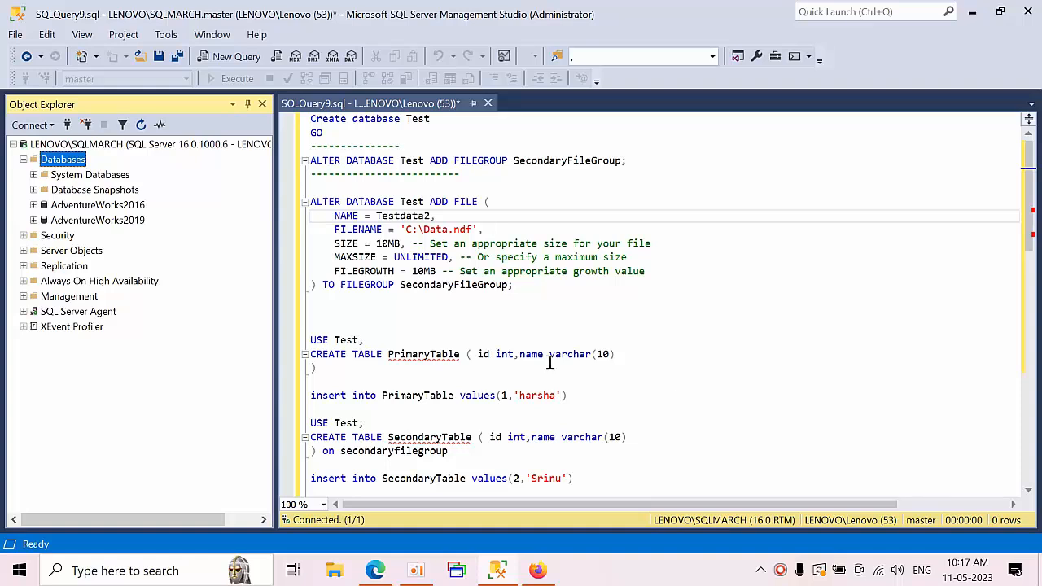
mouse_move(433, 346)
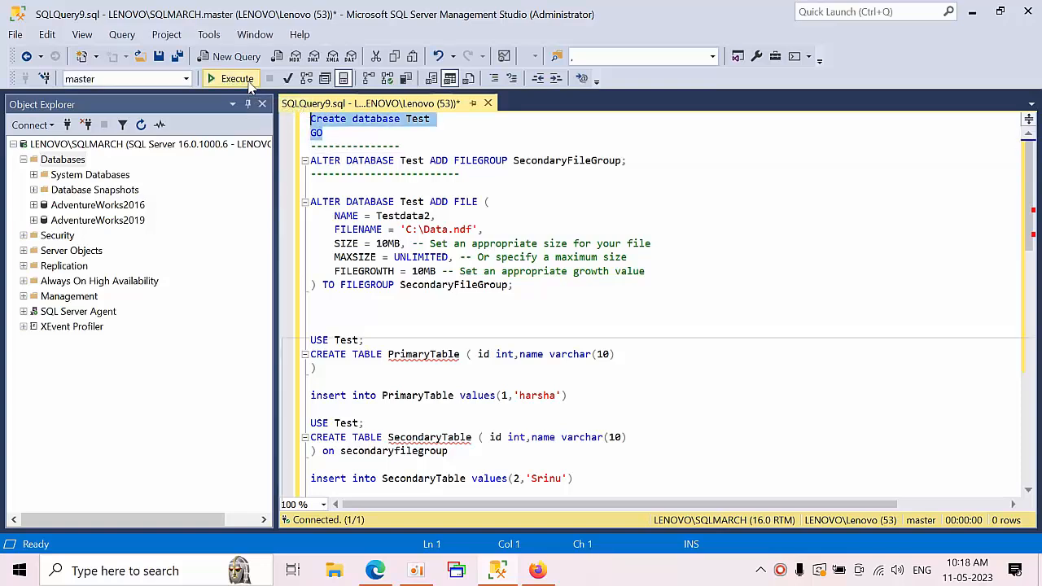
Run CREATE DATABASE Test, add SecondaryFileGroup with file Testdata2, and refresh Databases
click(236, 78)
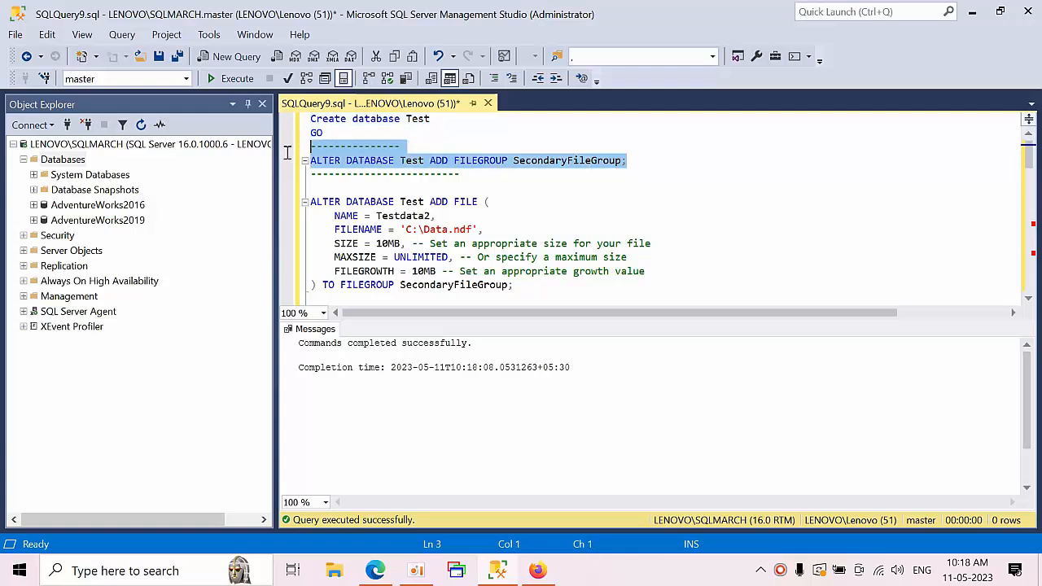
click(237, 78)
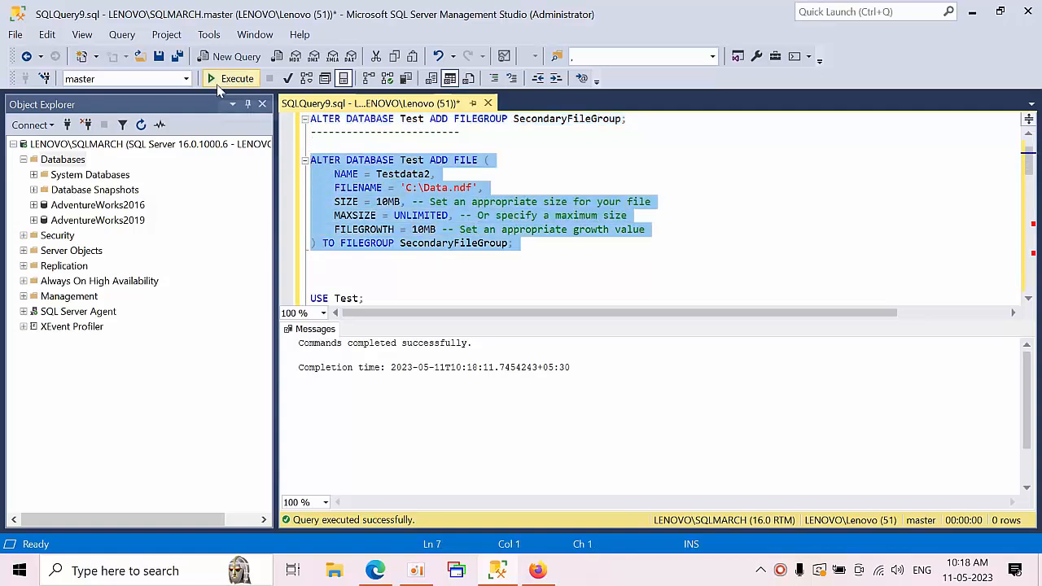
click(230, 78)
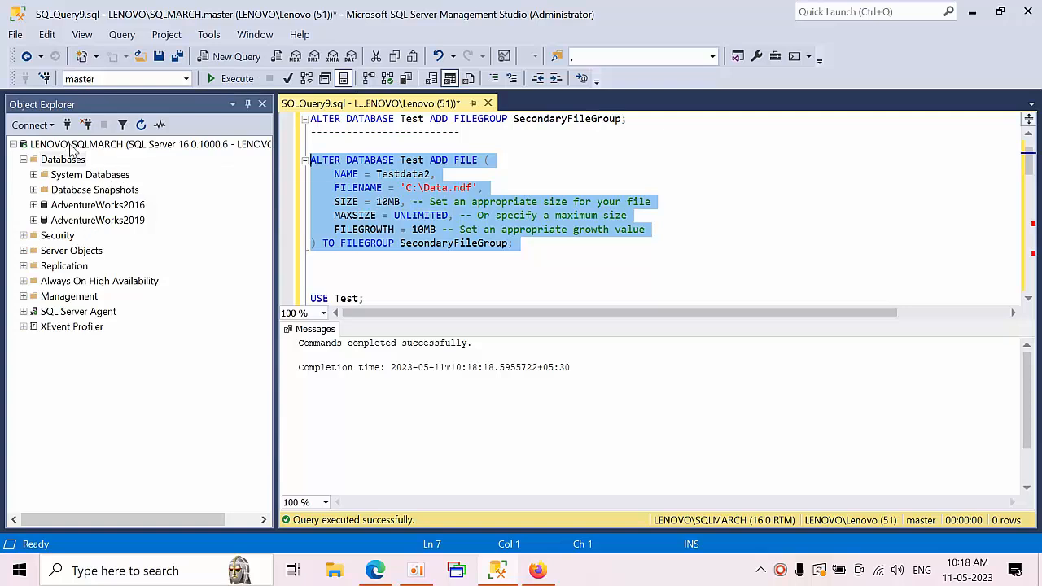
click(141, 125)
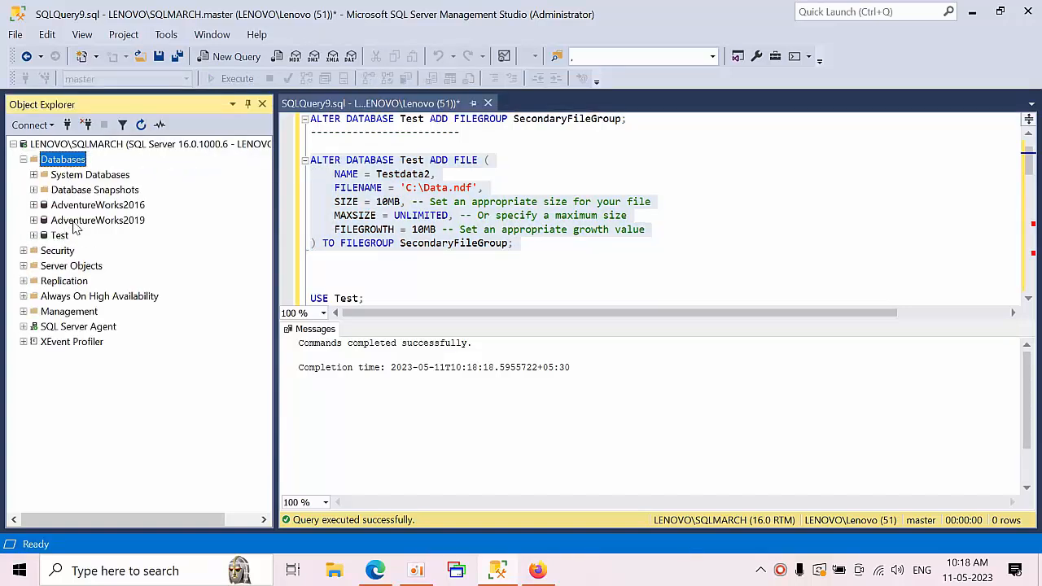
right_click(59, 235)
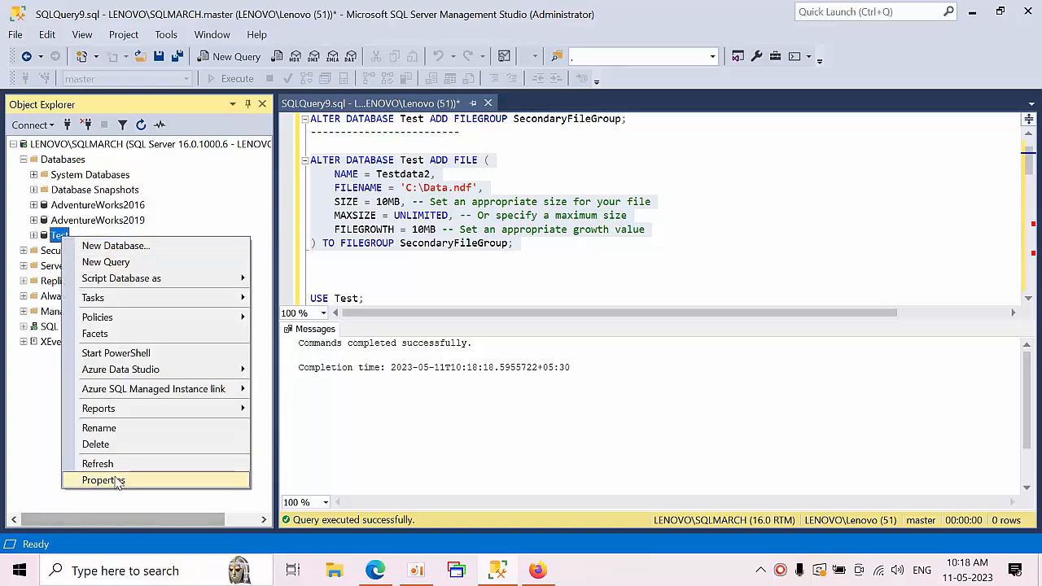
click(102, 479)
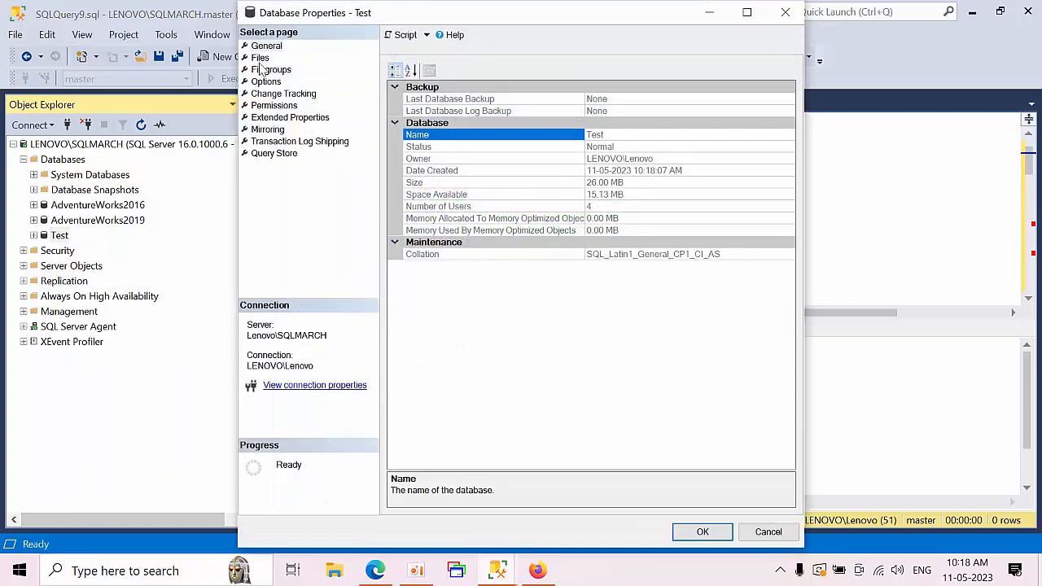
click(260, 57)
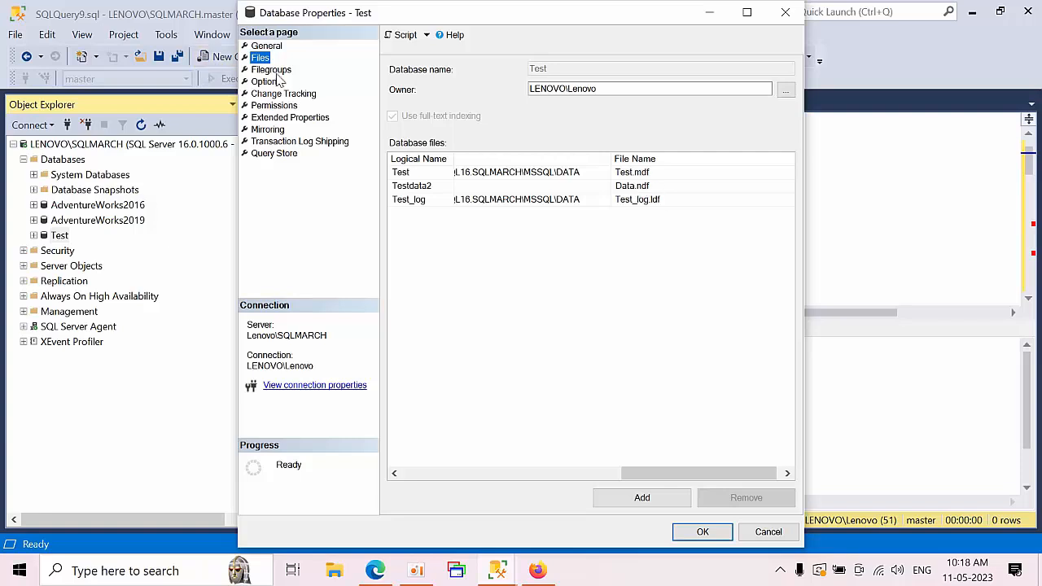
click(271, 70)
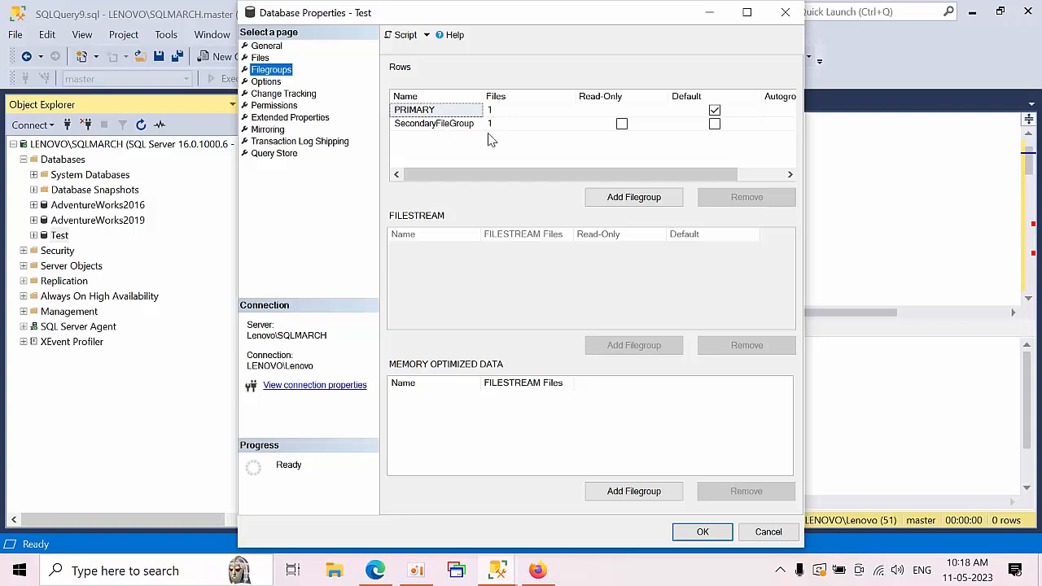
mouse_move(479, 141)
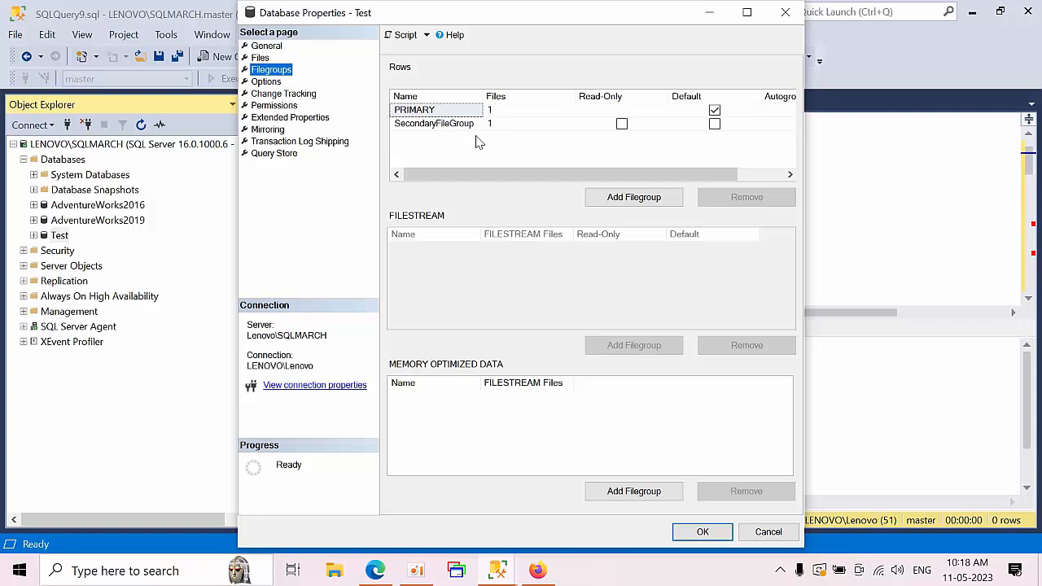
mouse_move(377, 104)
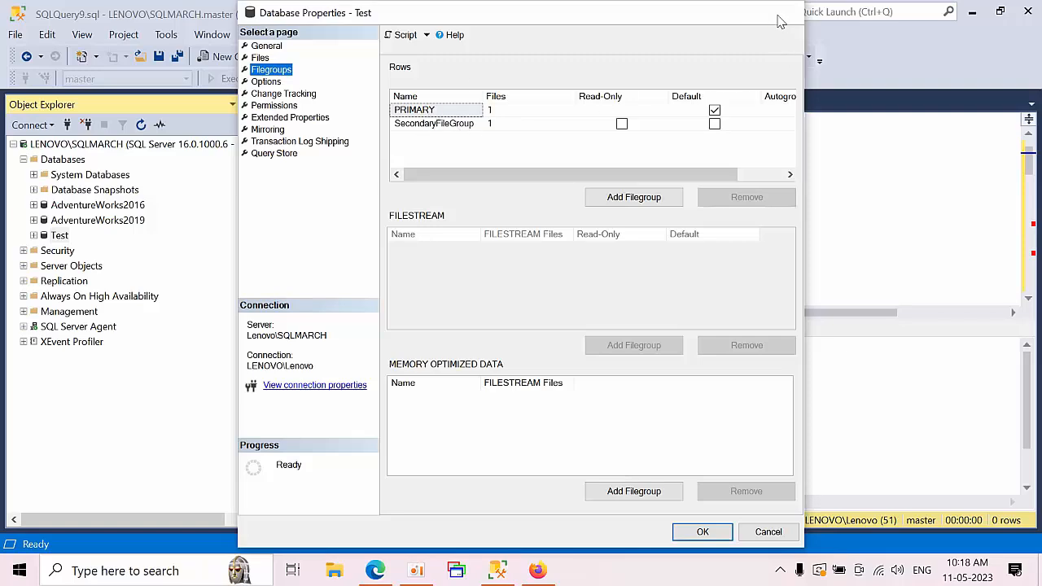
click(768, 531)
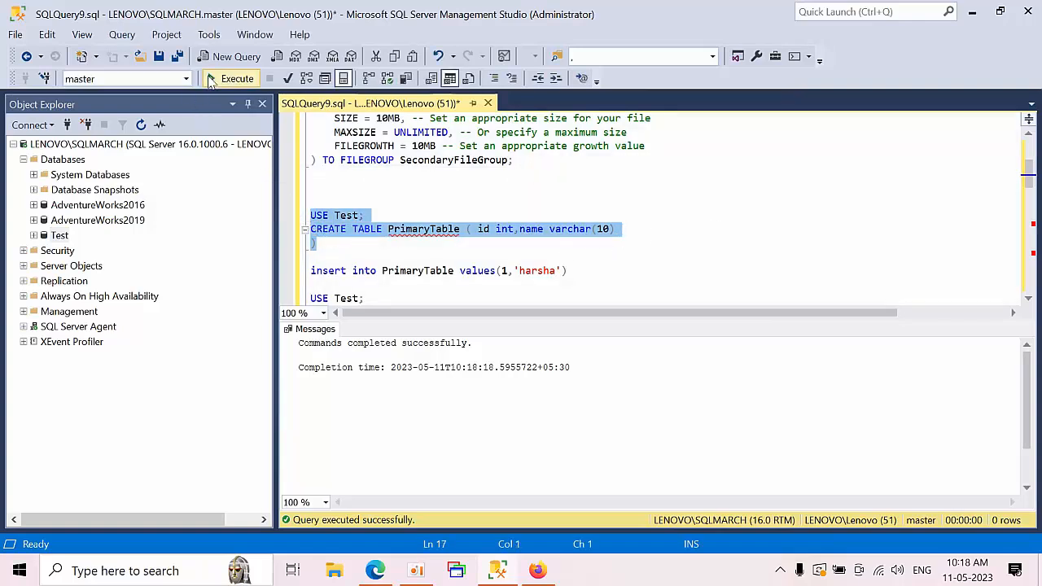
mouse_move(237, 78)
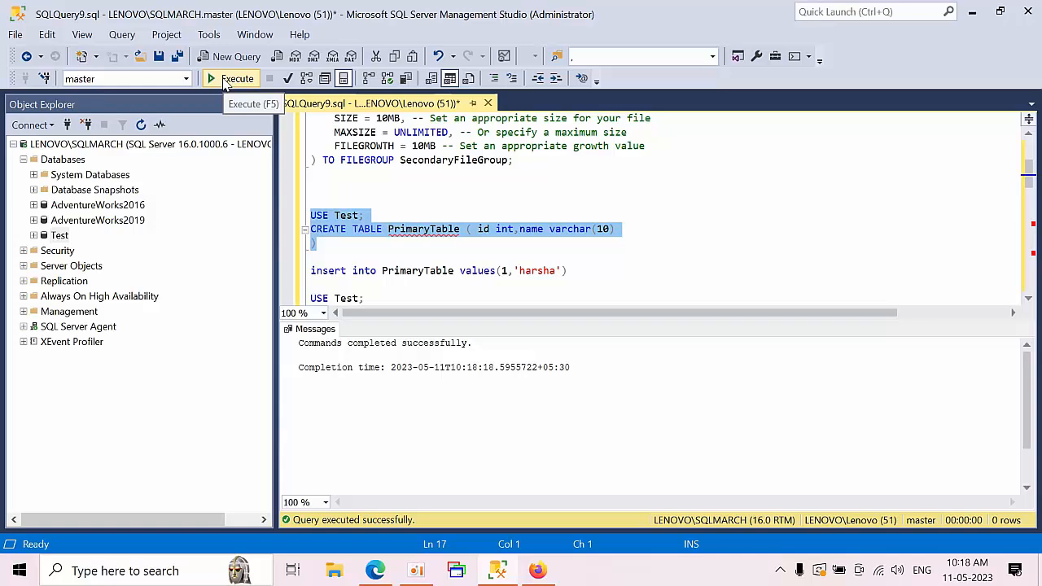
Create PrimaryTable and SecondaryTable on the secondary filegroup, then insert a row into each
click(237, 78)
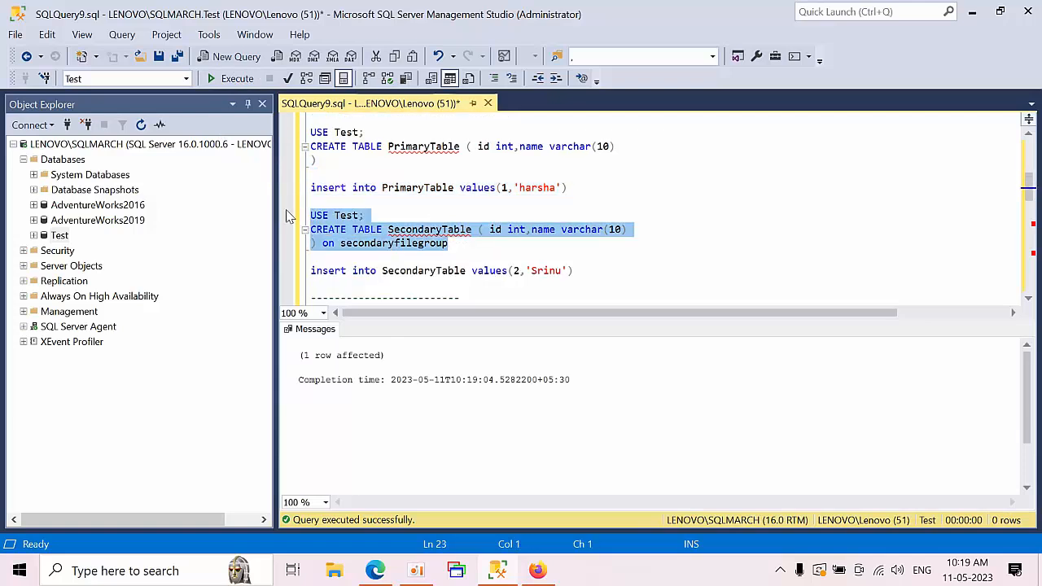
click(237, 78)
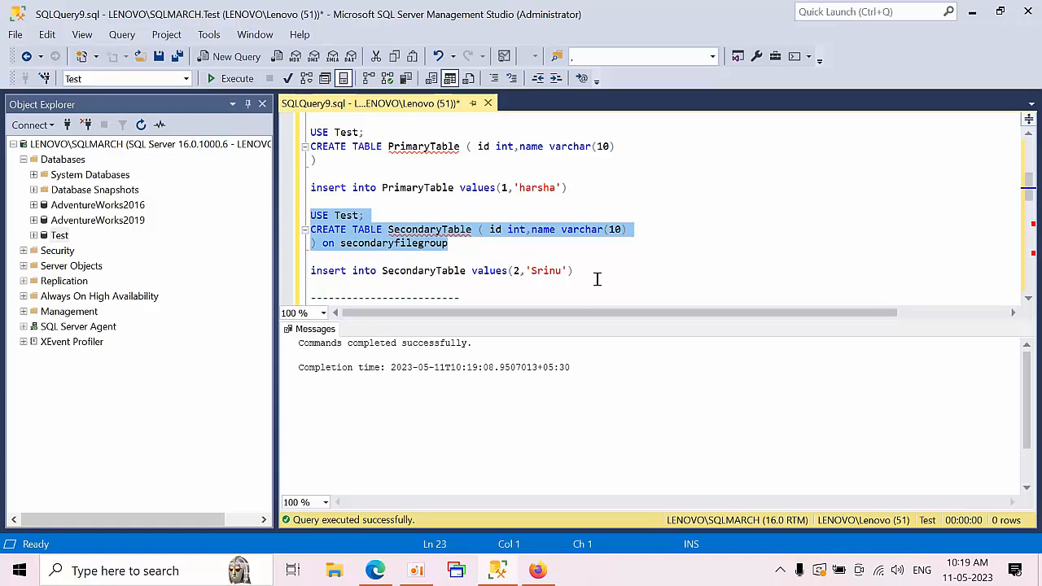
click(237, 78)
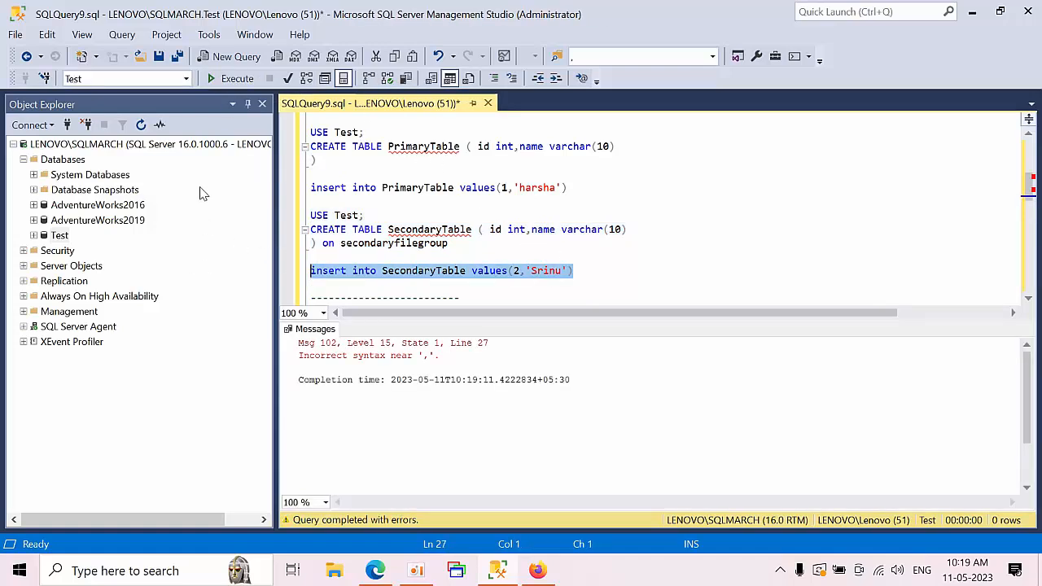
click(237, 78)
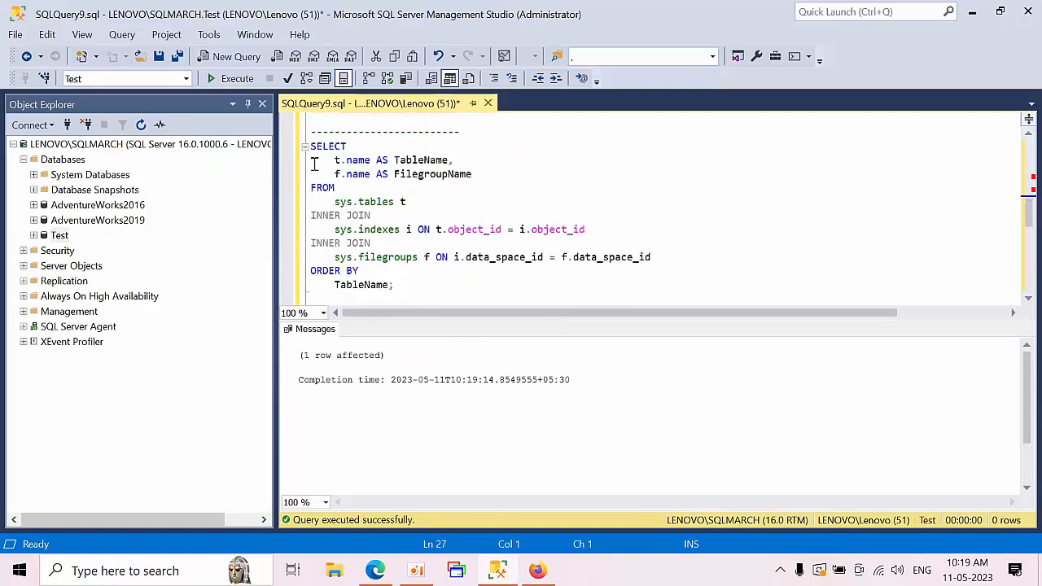
key(ctrl+a)
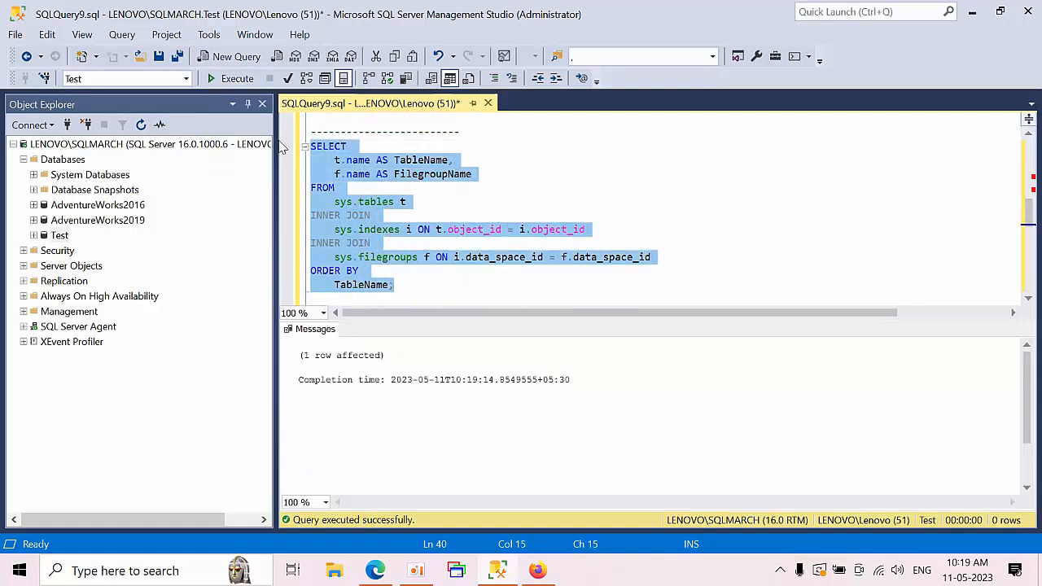
click(237, 78)
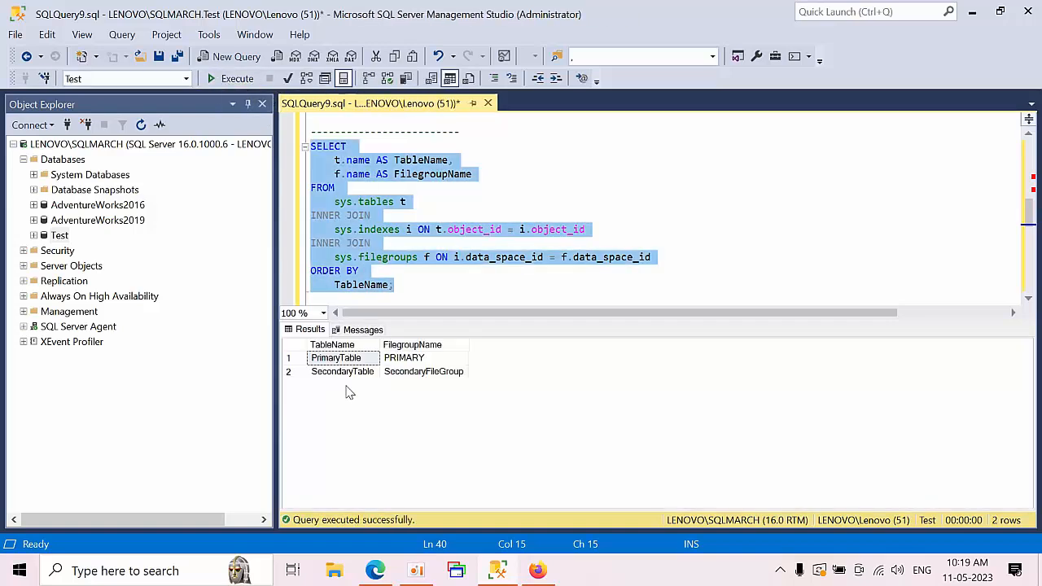
click(404, 357)
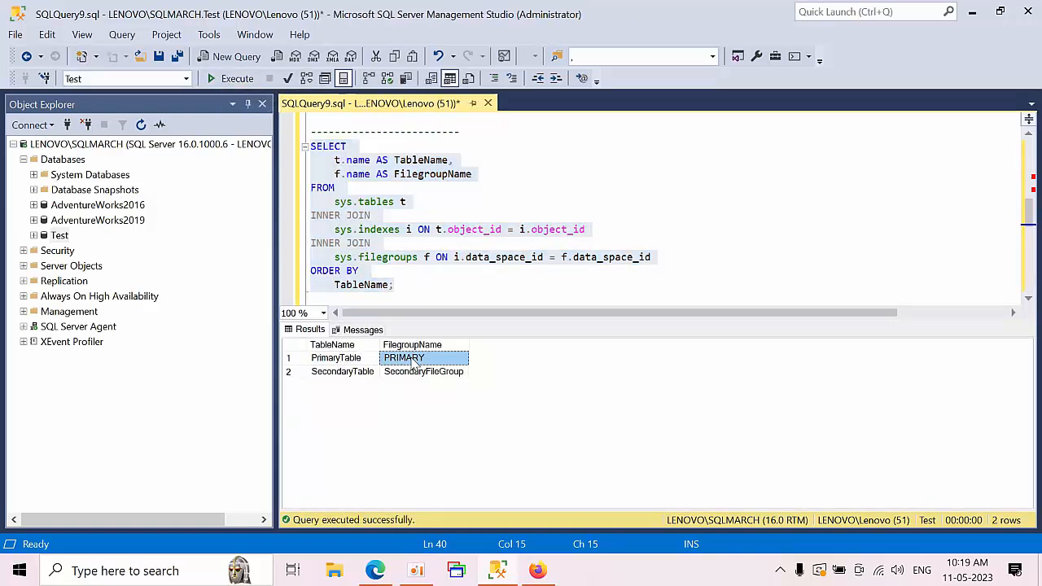
click(424, 372)
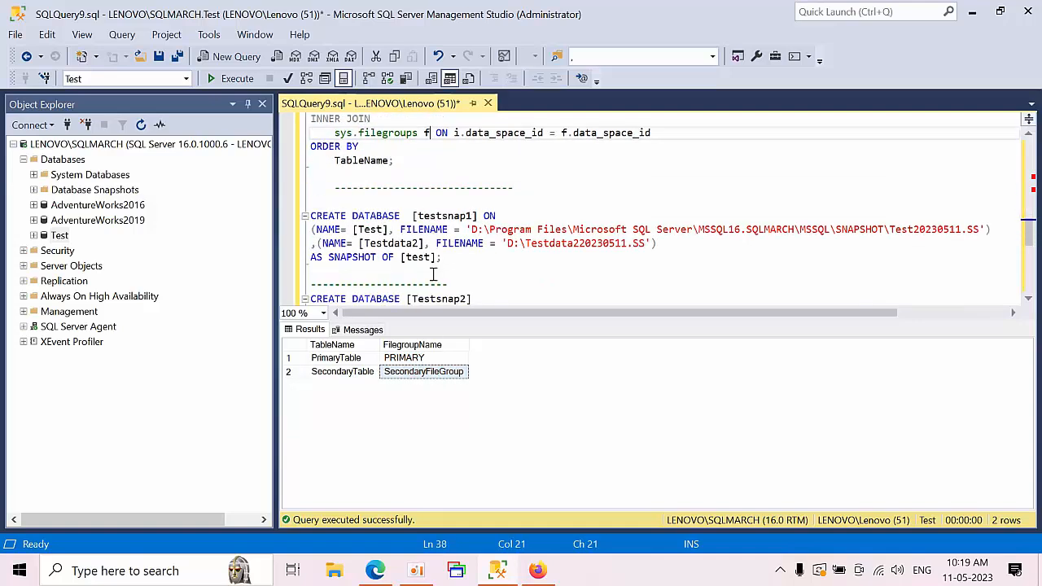
scroll(down, 3)
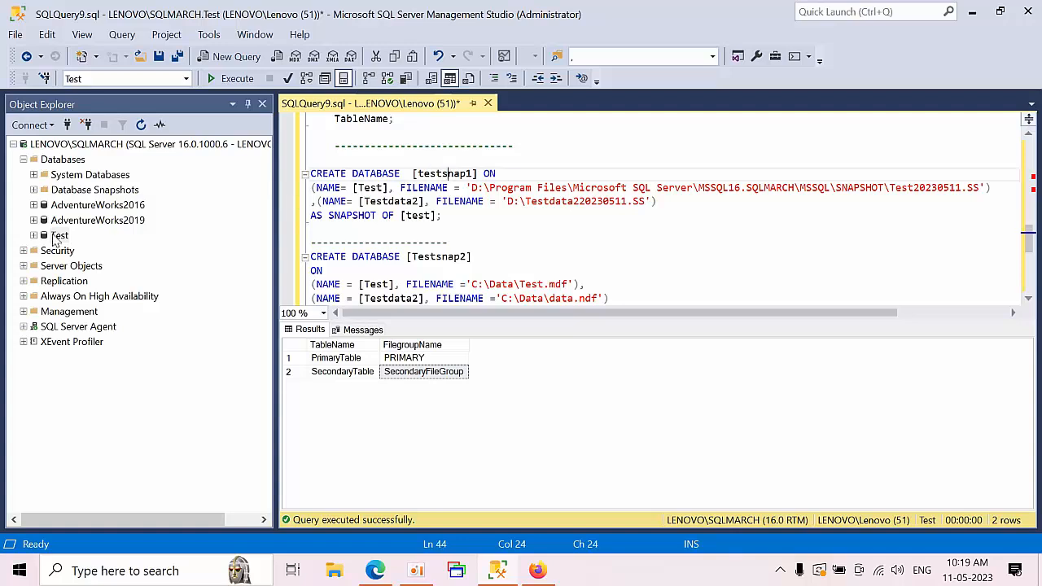
right_click(60, 235)
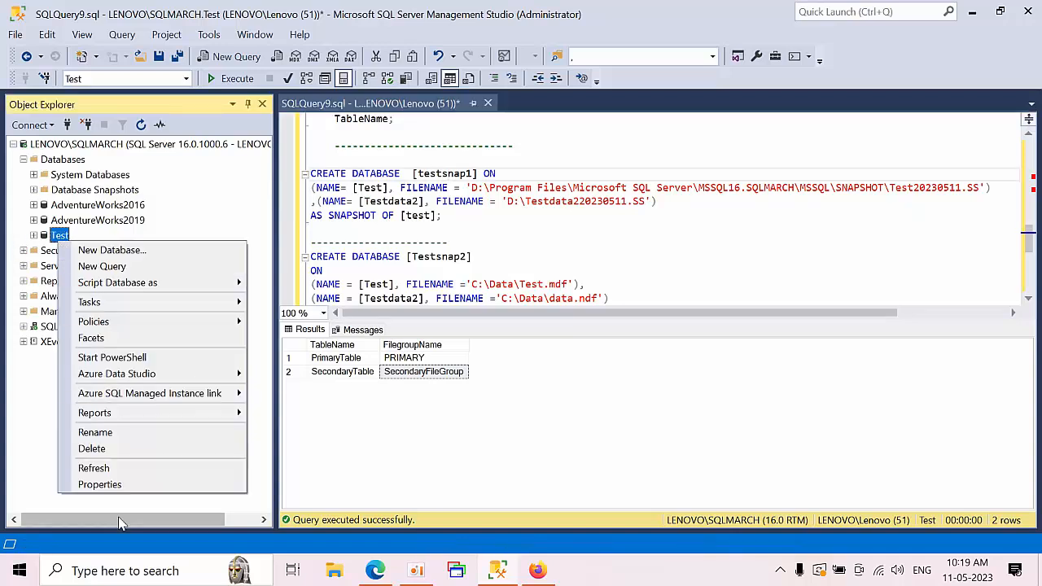
click(100, 484)
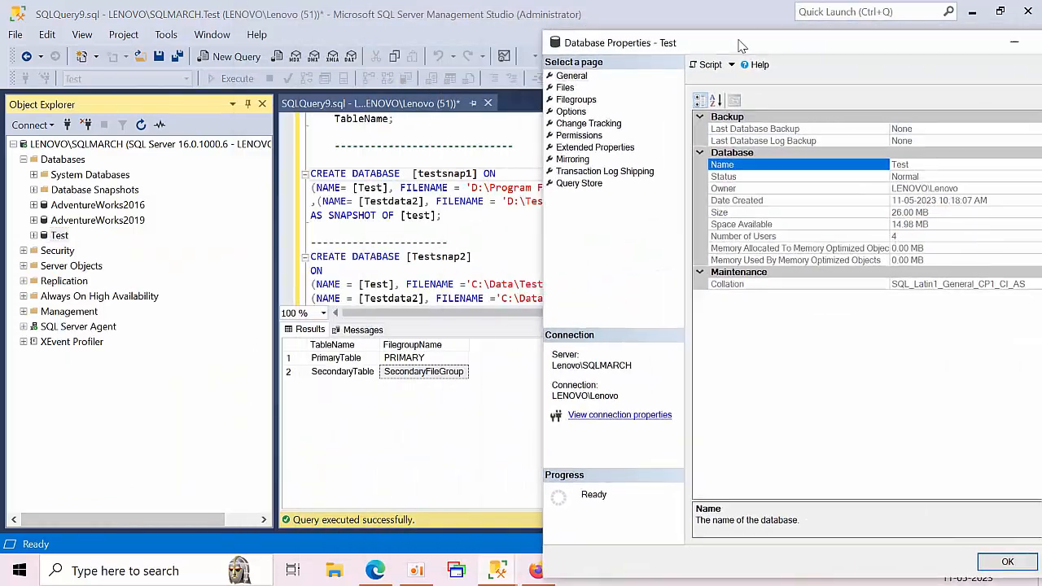
click(565, 87)
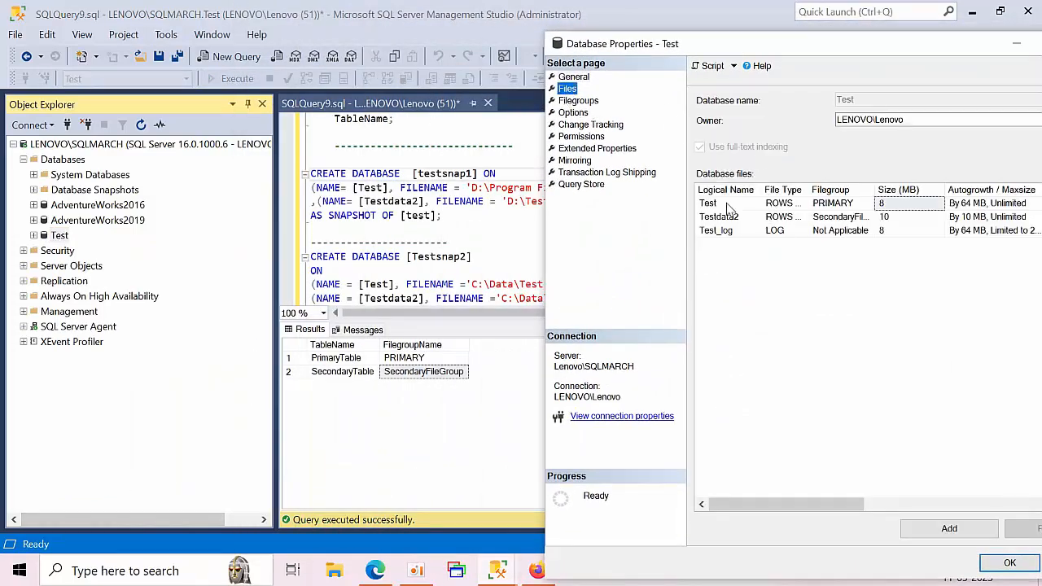
click(708, 202)
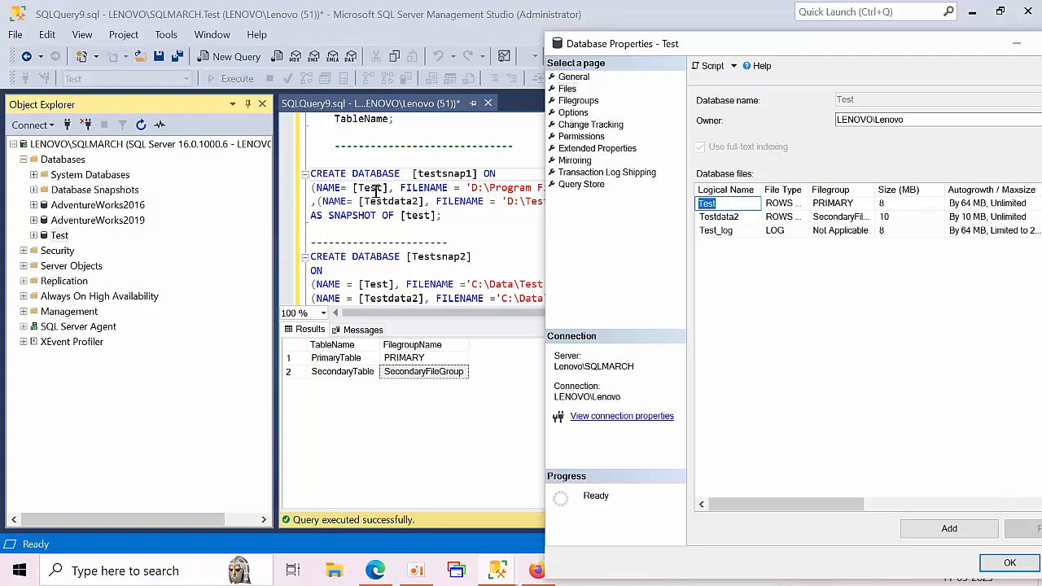
click(717, 217)
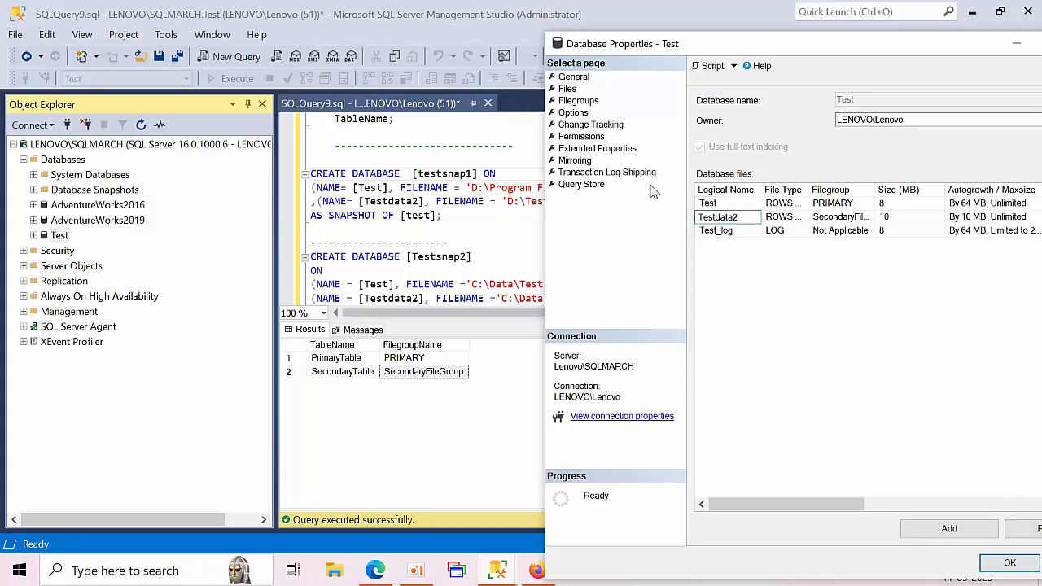
click(1010, 562)
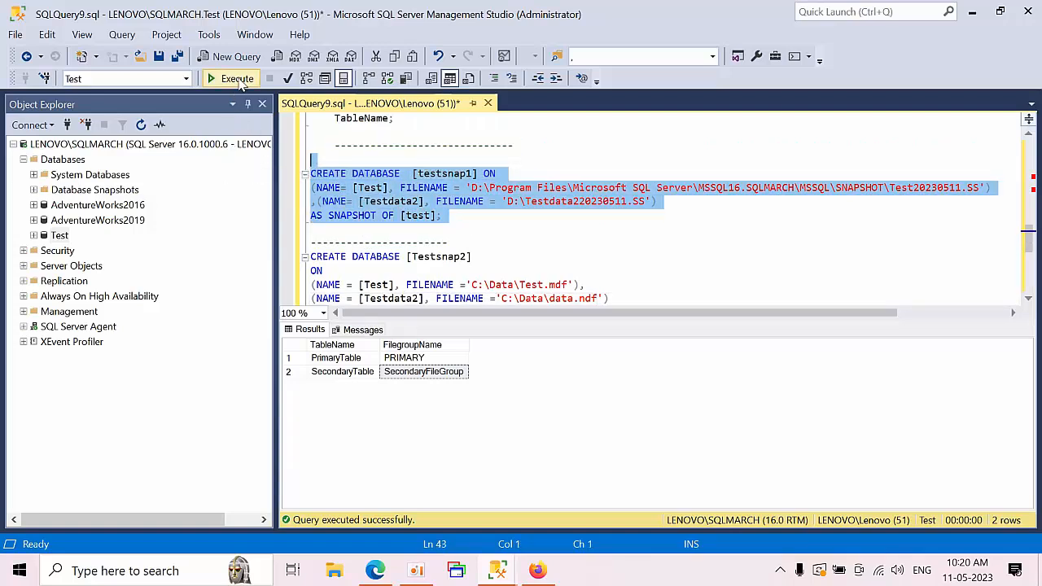
Execute the testsnap1 snapshot script and confirm it appears under Database Snapshots
click(236, 78)
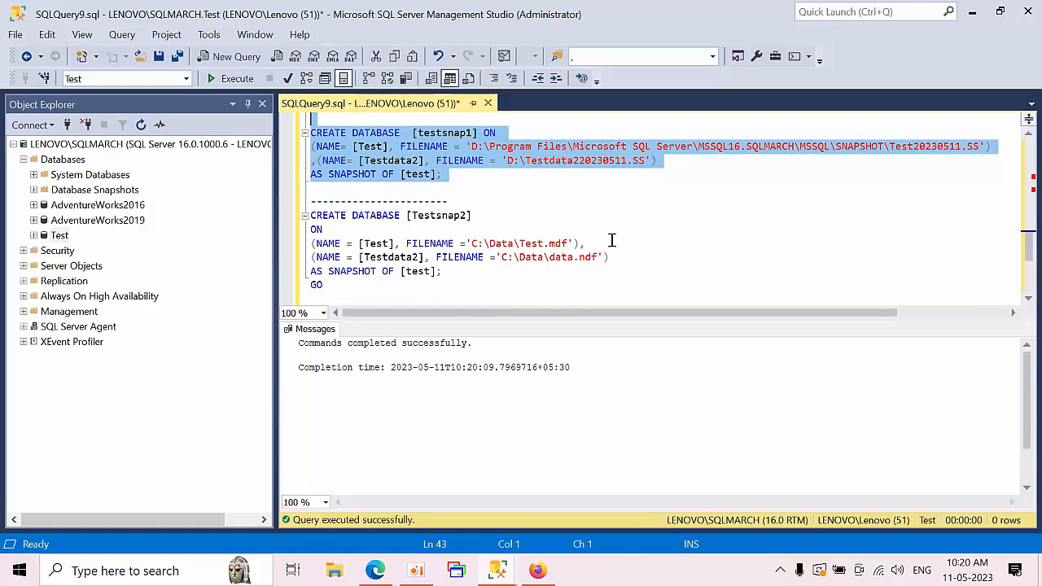
mouse_move(87, 146)
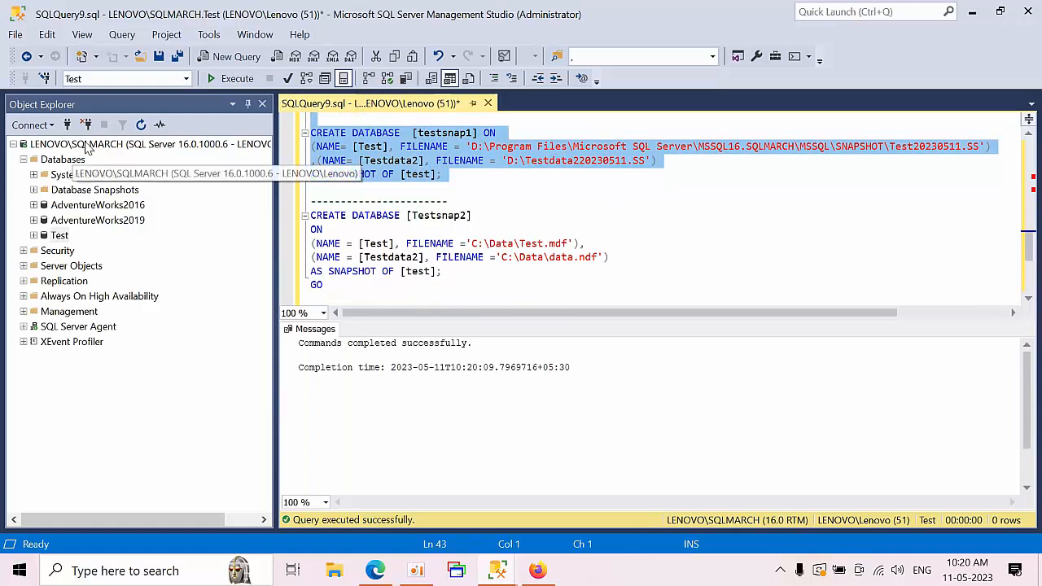
click(63, 159)
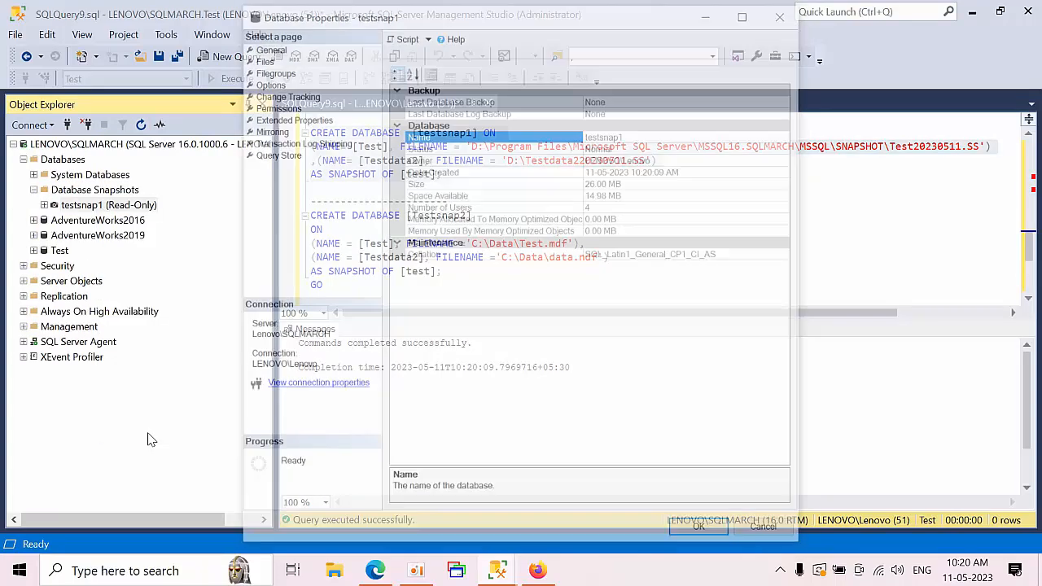
click(261, 57)
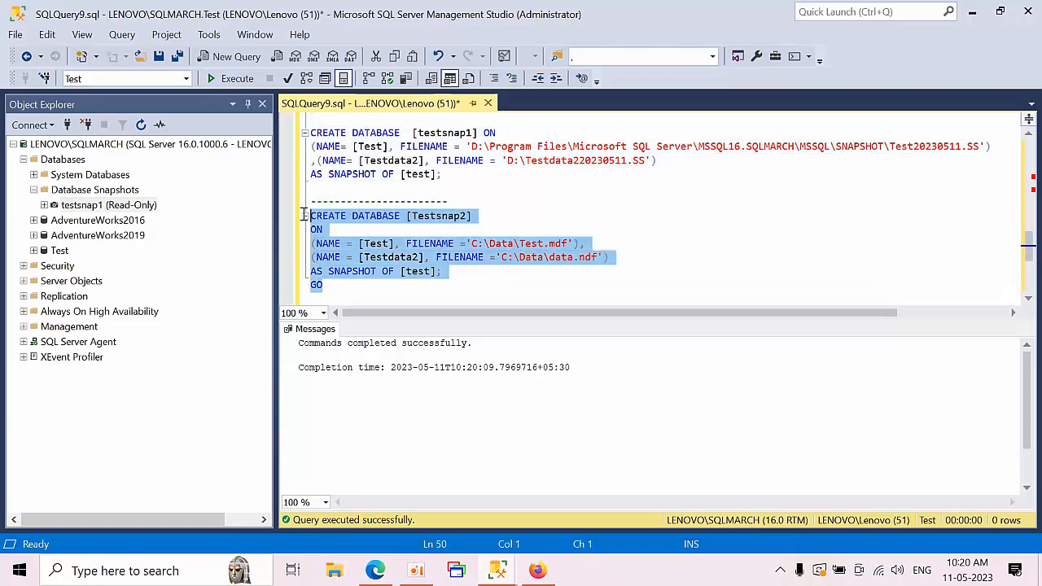
Execute the Testsnap2 snapshot script, refresh Database Snapshots, and close Testsnap2's properties
click(230, 78)
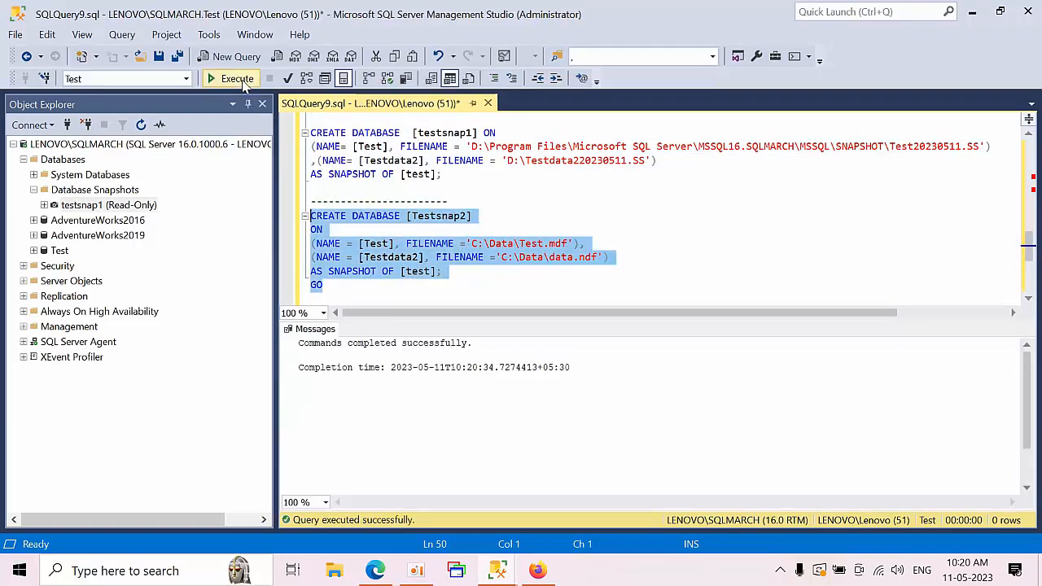
click(95, 190)
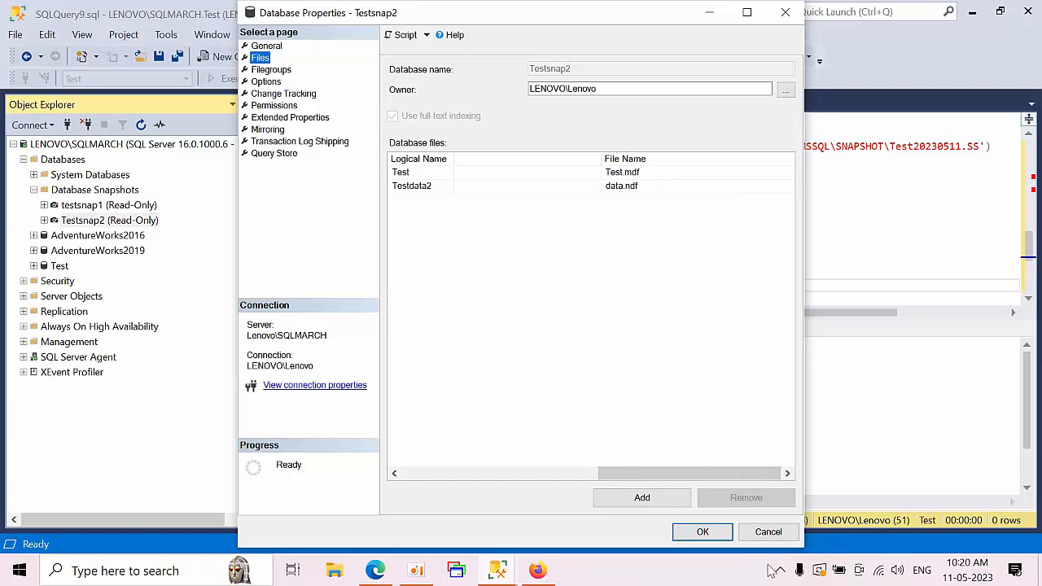
click(767, 531)
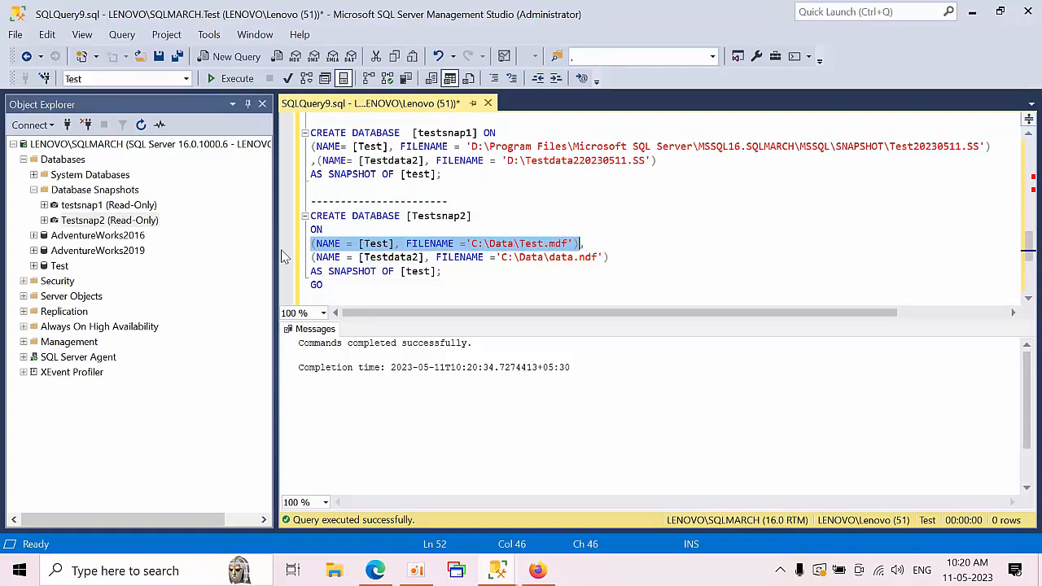
click(608, 257)
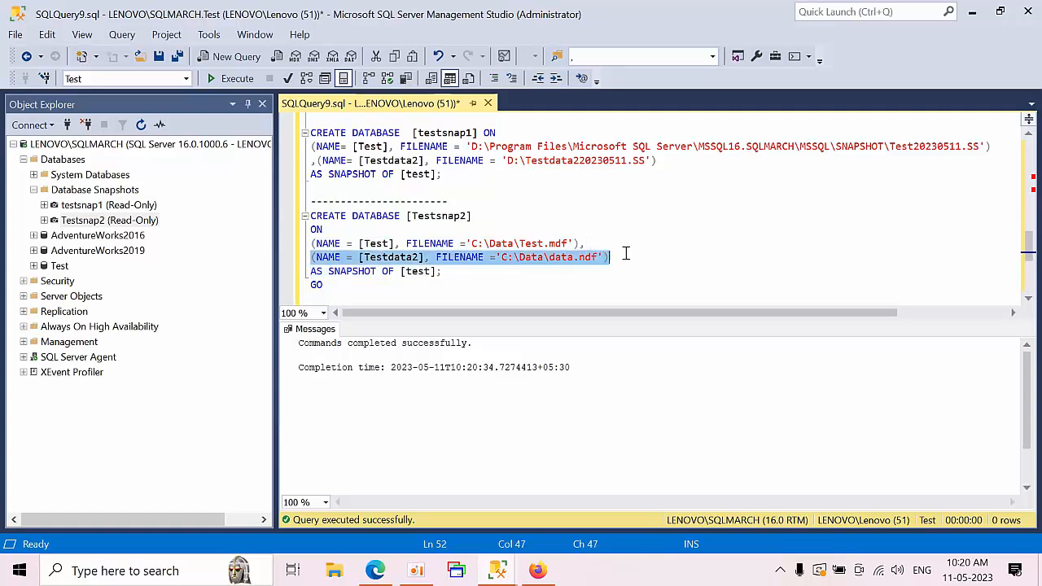
click(456, 281)
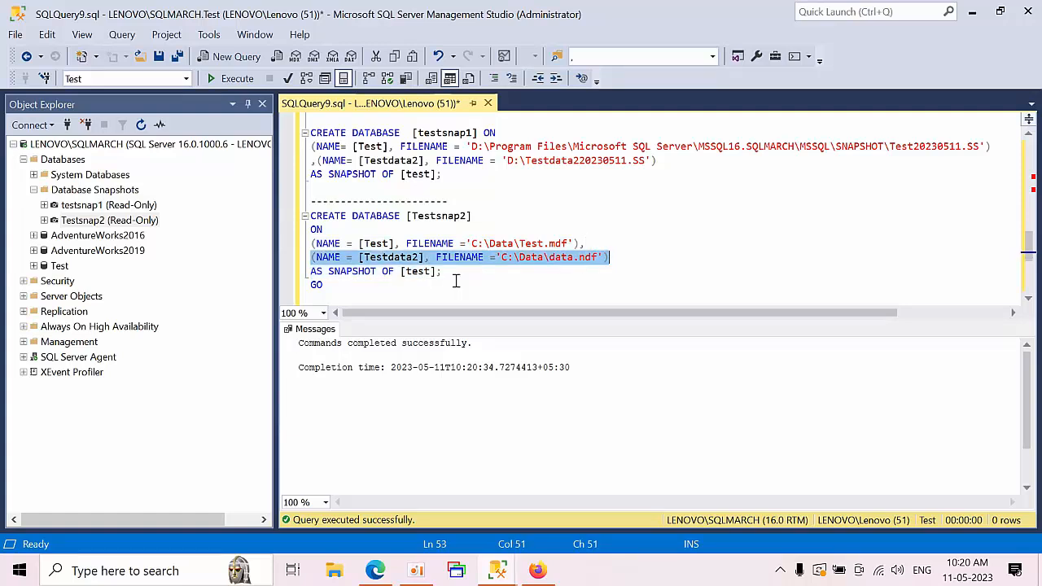
scroll(down, 3)
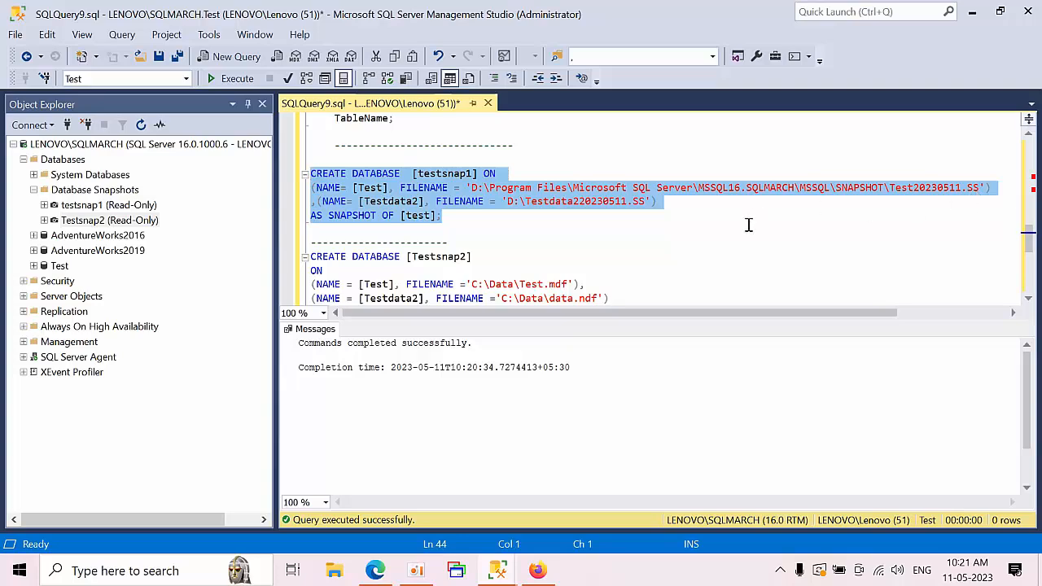
mouse_move(478, 239)
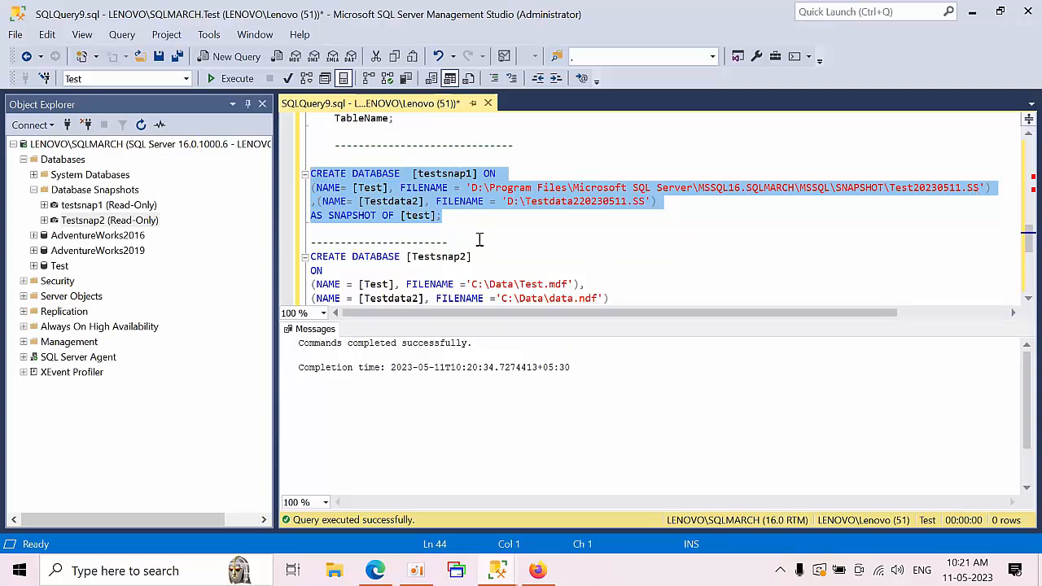